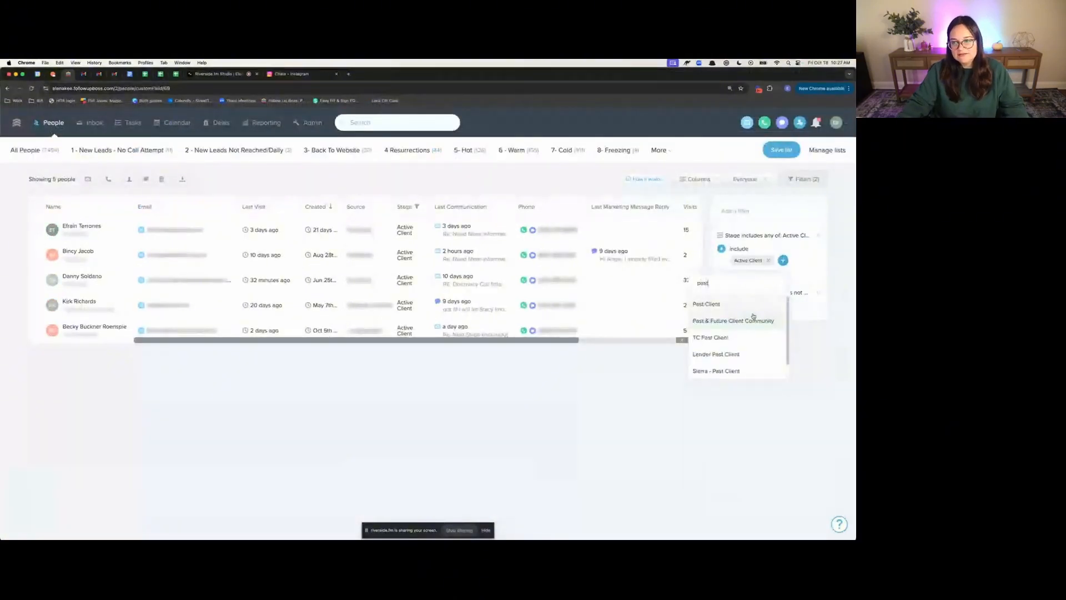
Step: Add Past Client to the stage filter alongside Active Client
left_click(706, 305)
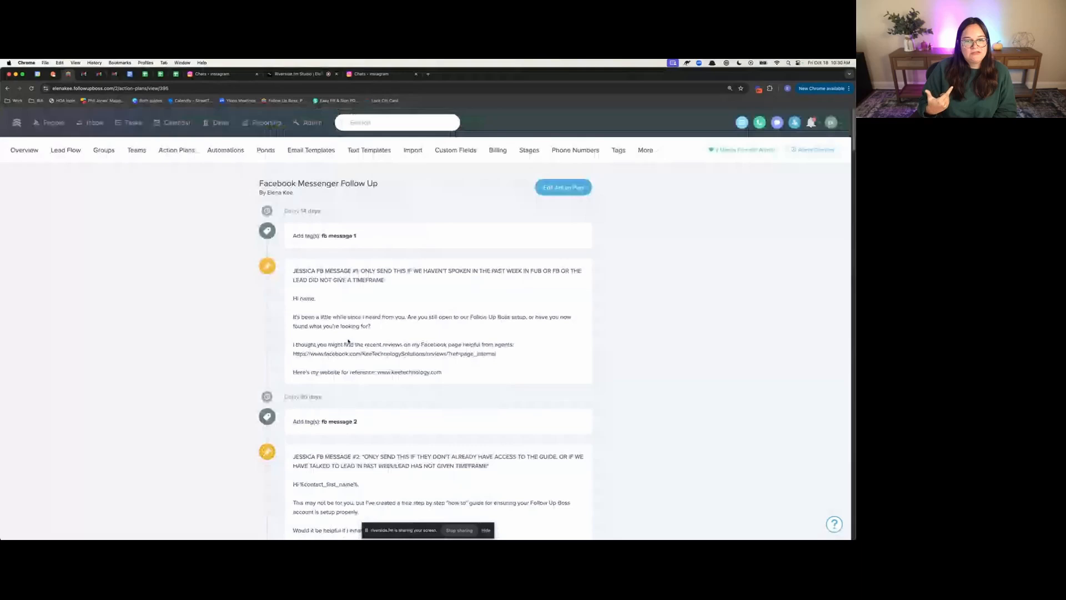
Step: Open the Facebook Messenger Follow Up action plan for editing its wait, tag and note steps
left_click(563, 187)
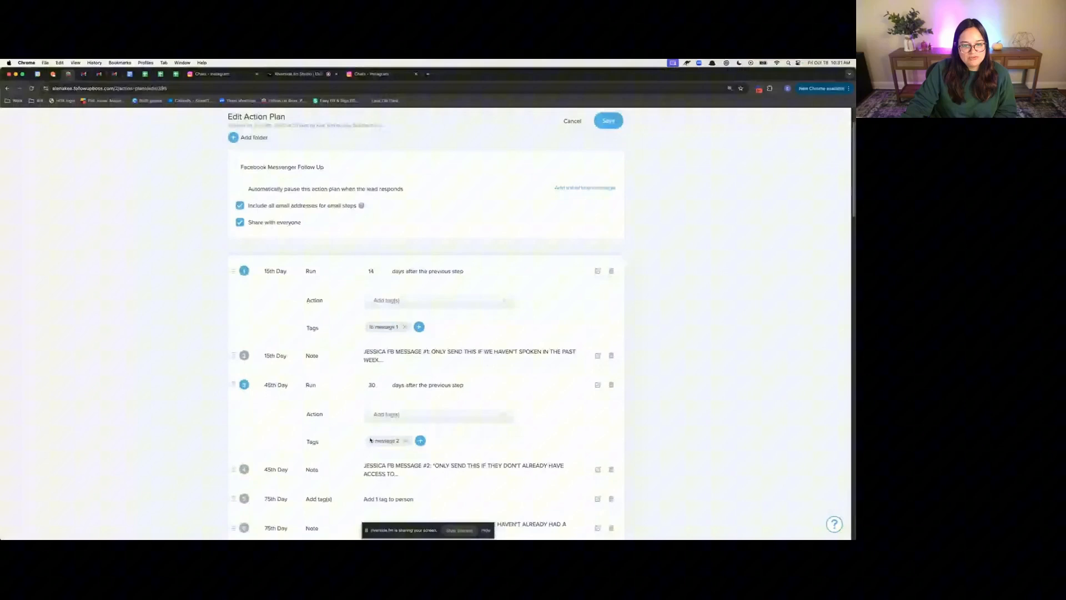